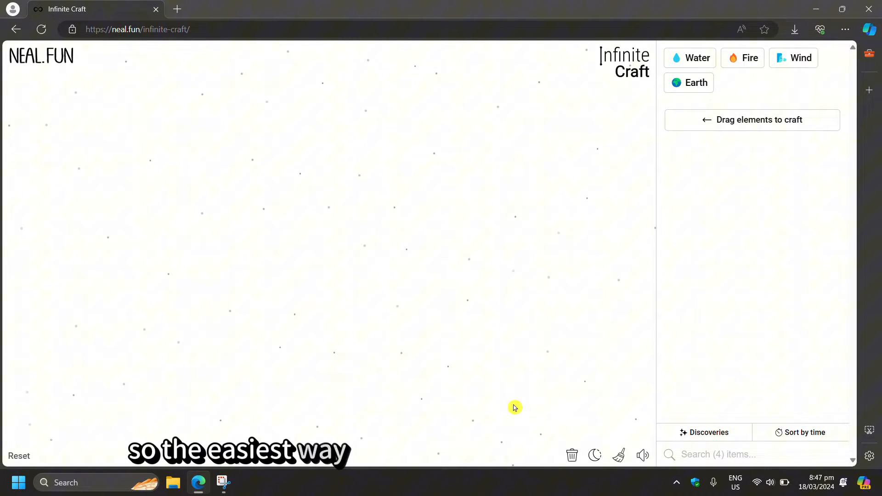
Step: Toggle Infinite Craft's dark mode on and off, then search Bing for the Night Eye extension
{"action": "left_click", "coordinate": [595, 455]}
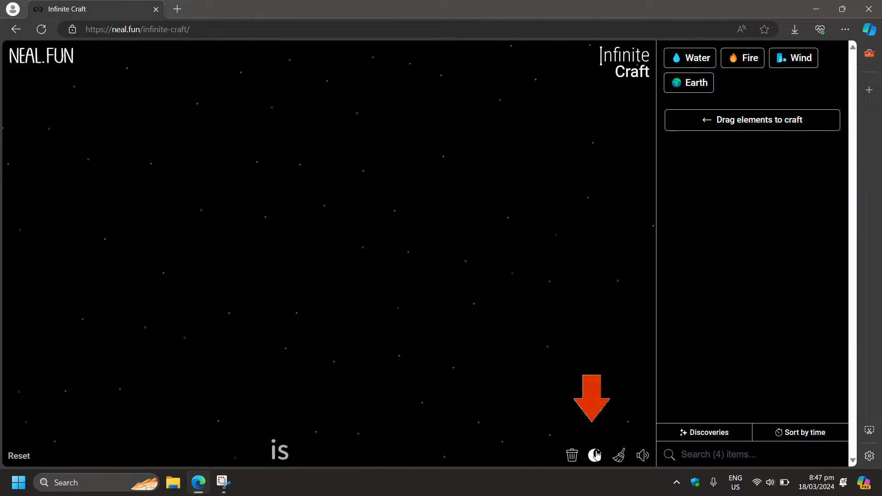
{"action": "left_click", "coordinate": [595, 455]}
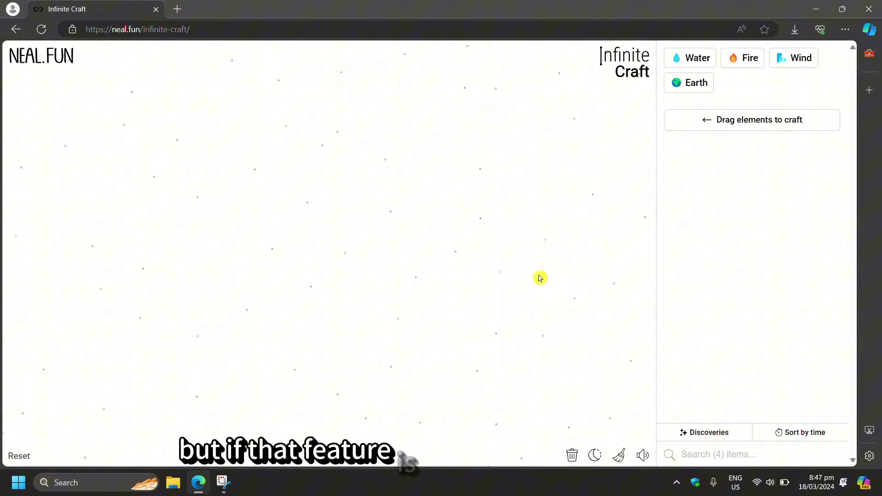
{"action": "left_click", "coordinate": [177, 9]}
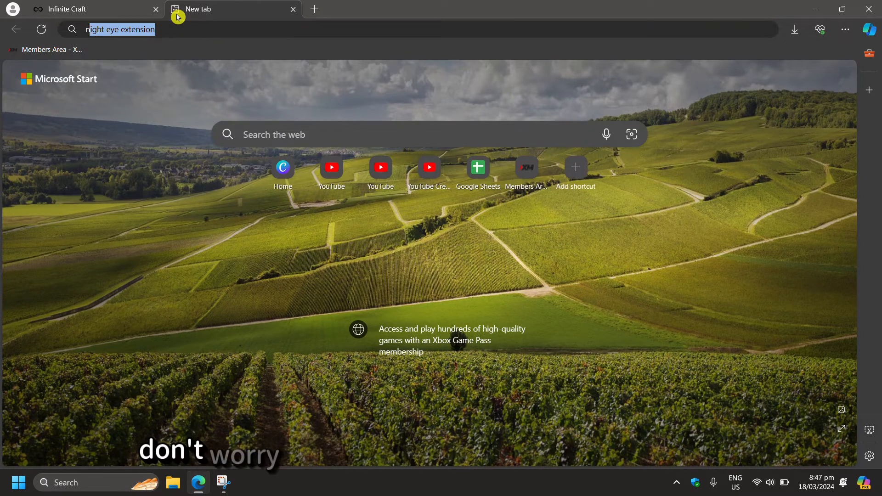
{"action": "type", "text": "nigh"}
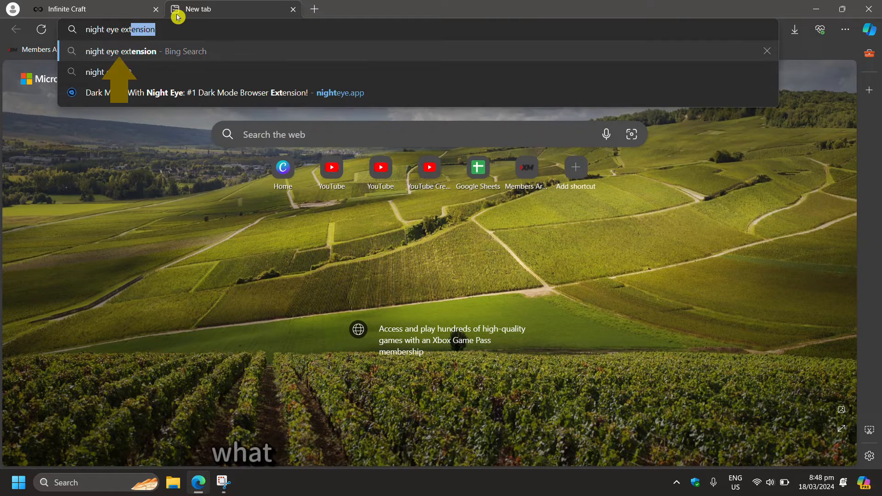
{"action": "key", "text": "Enter"}
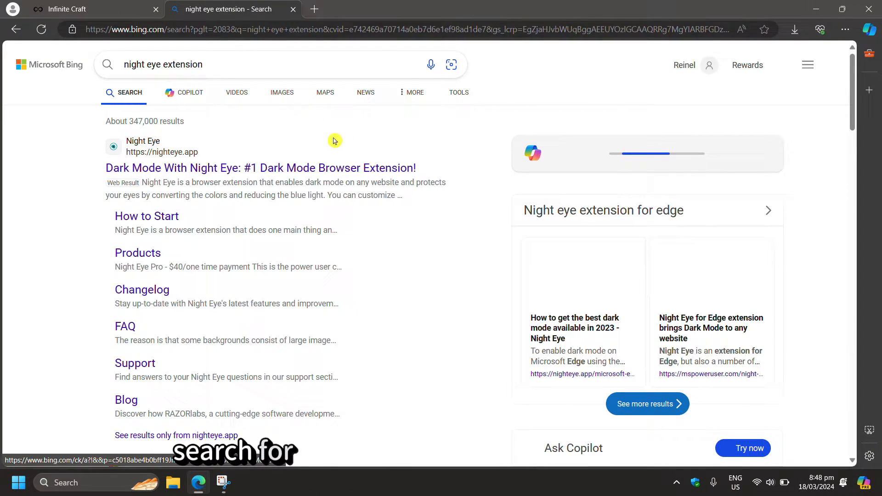
{"action": "scroll", "scroll_direction": "down", "scroll_amount": 3}
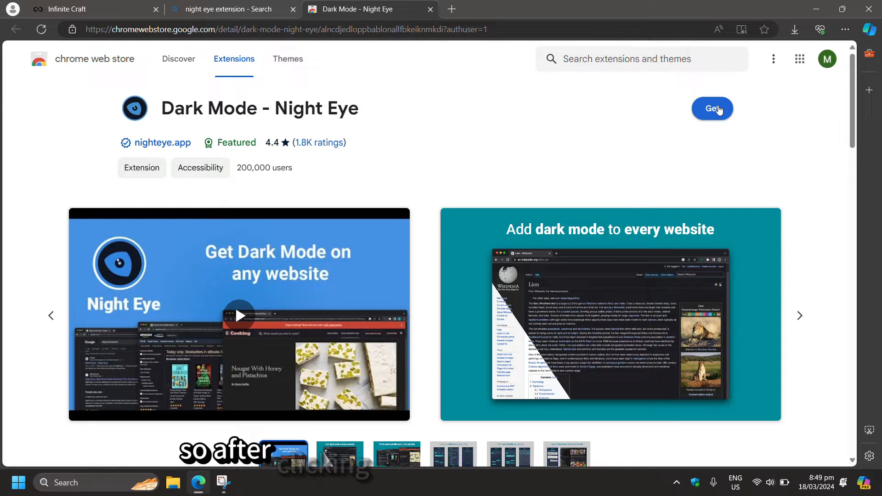
Step: Get Dark Mode - Night Eye, check its .crx download, and return to Infinite Craft
{"action": "left_click", "coordinate": [713, 109]}
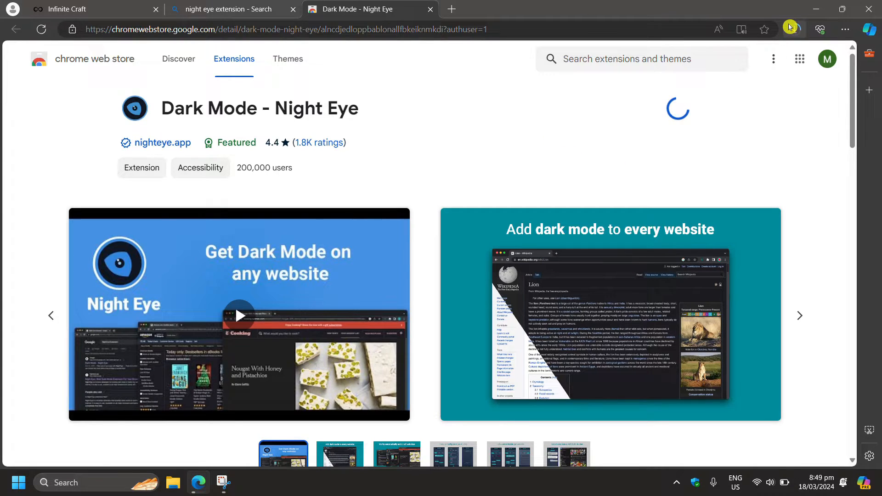
{"action": "left_click", "coordinate": [794, 29]}
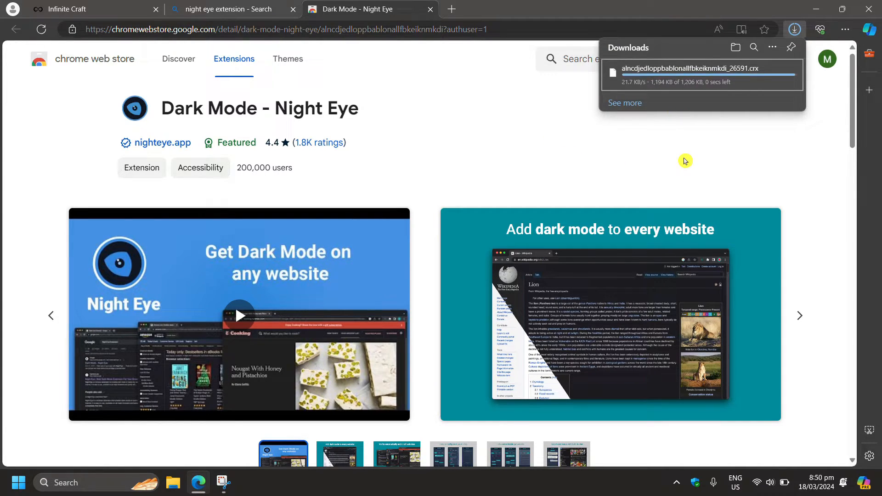
{"action": "left_click", "coordinate": [83, 9]}
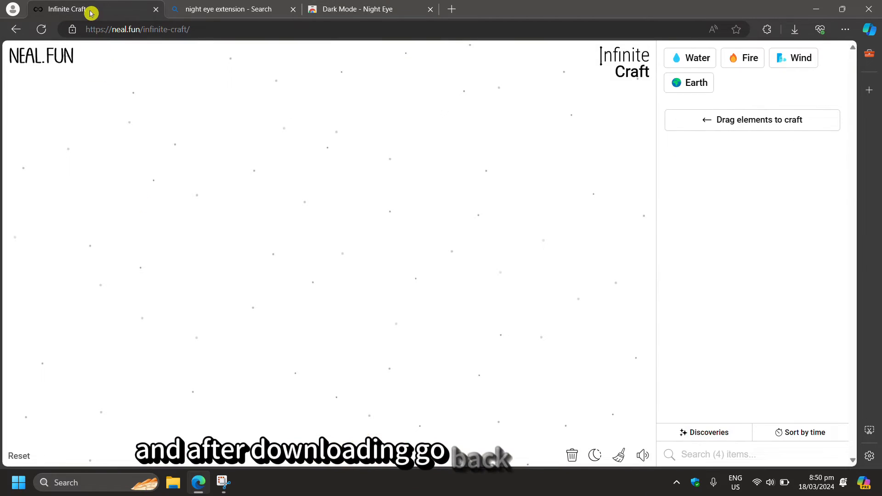